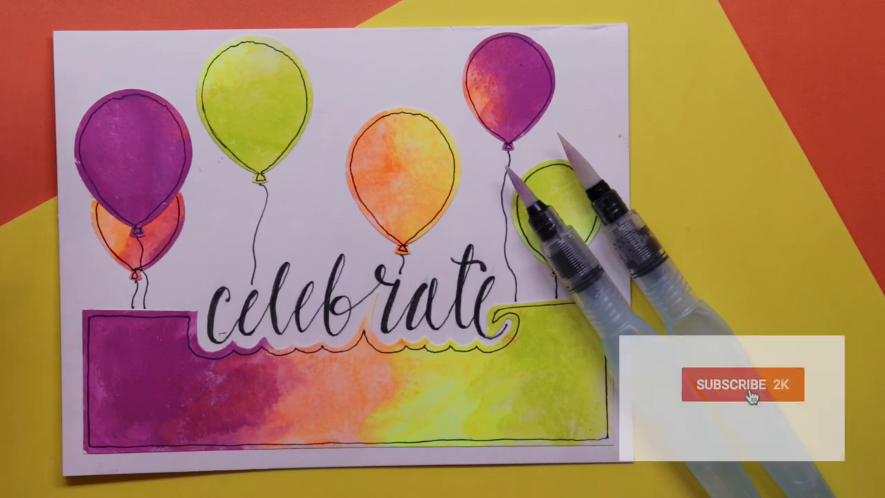
click(742, 385)
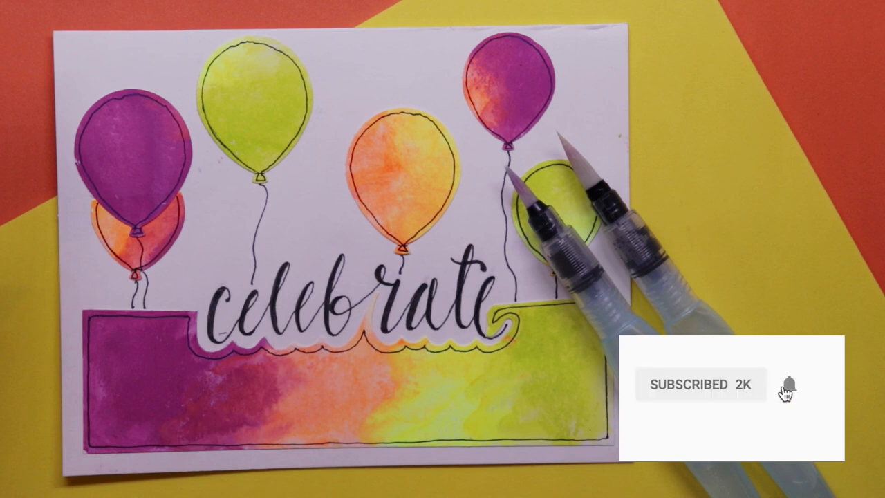